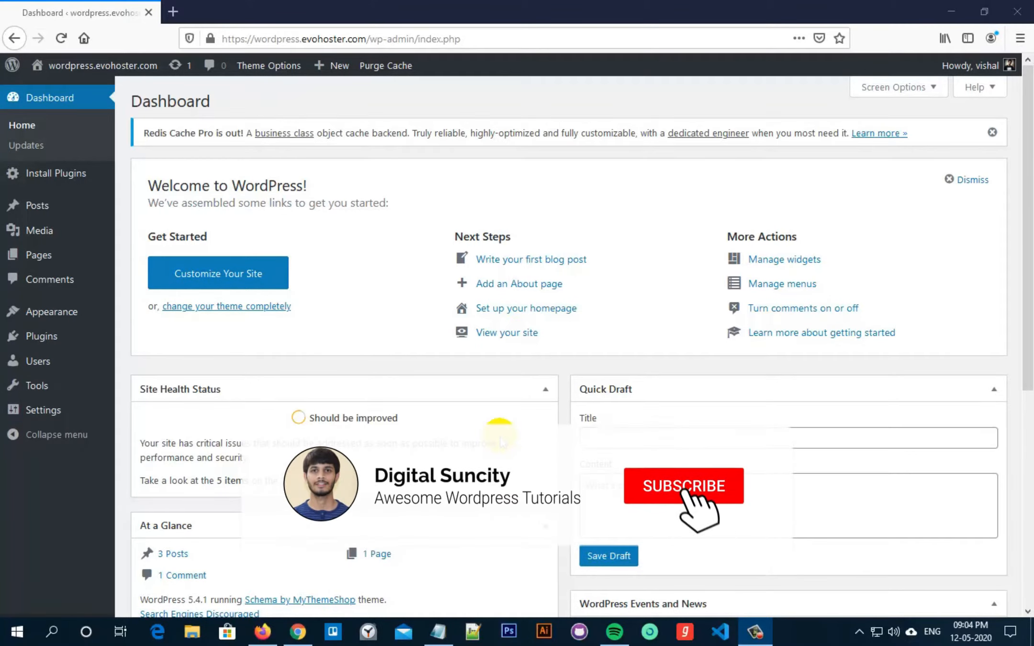
Search plugins for 'wp widget disable', then install and activate Widget Disable
left_click(684, 486)
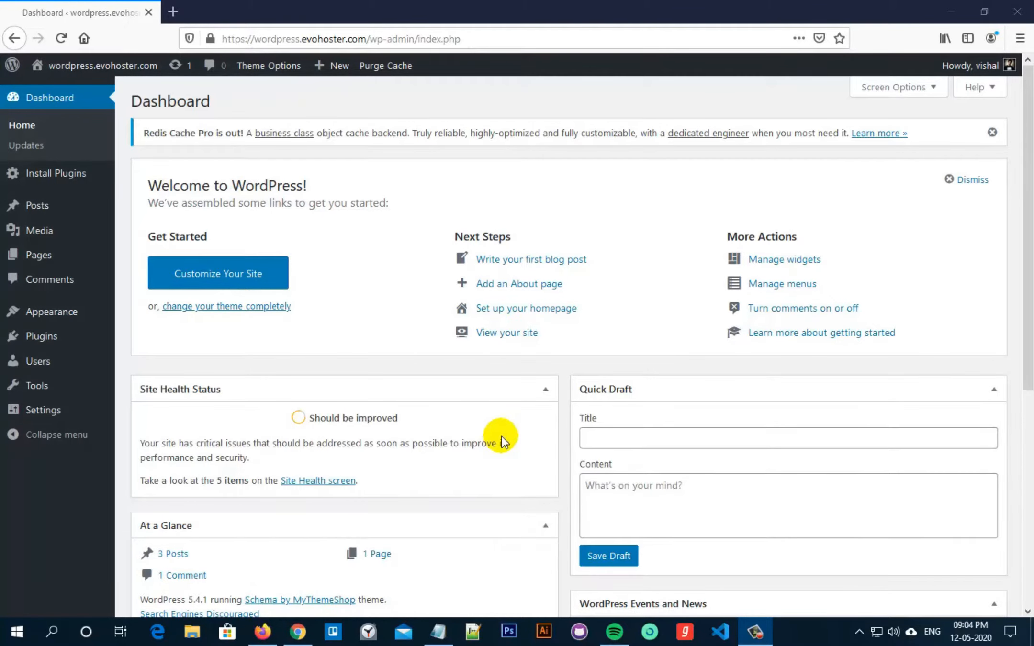
mouse_move(40, 337)
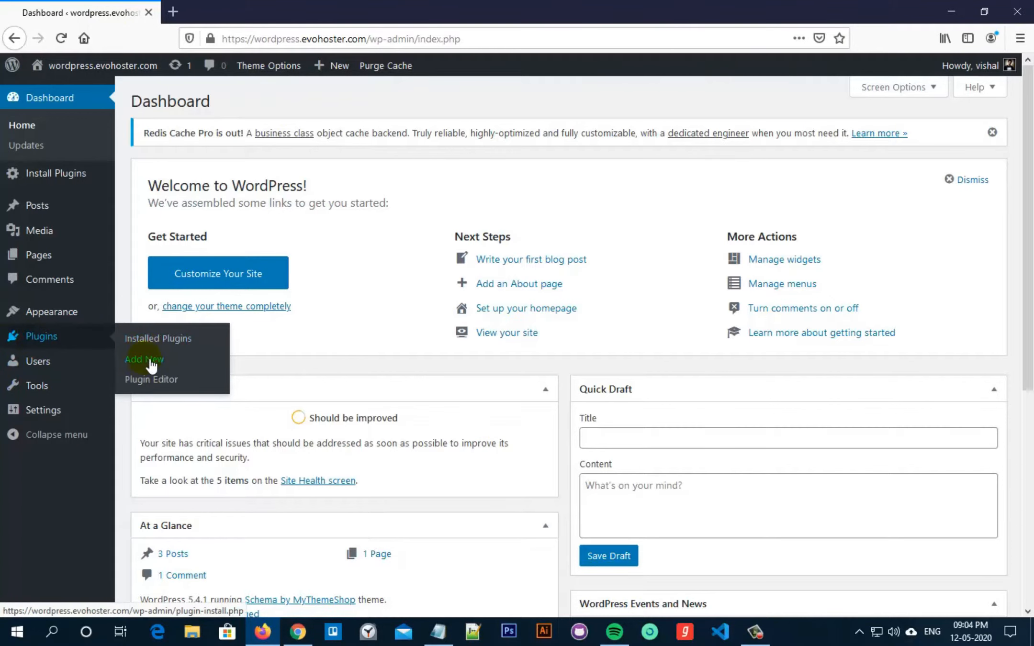
left_click(144, 359)
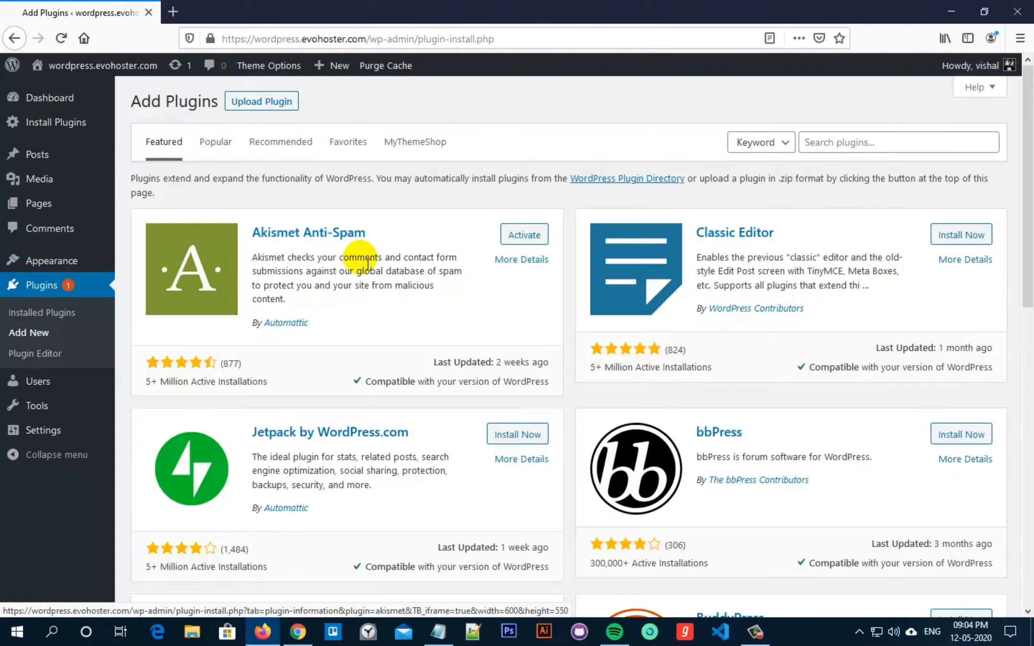
type("wp widget di")
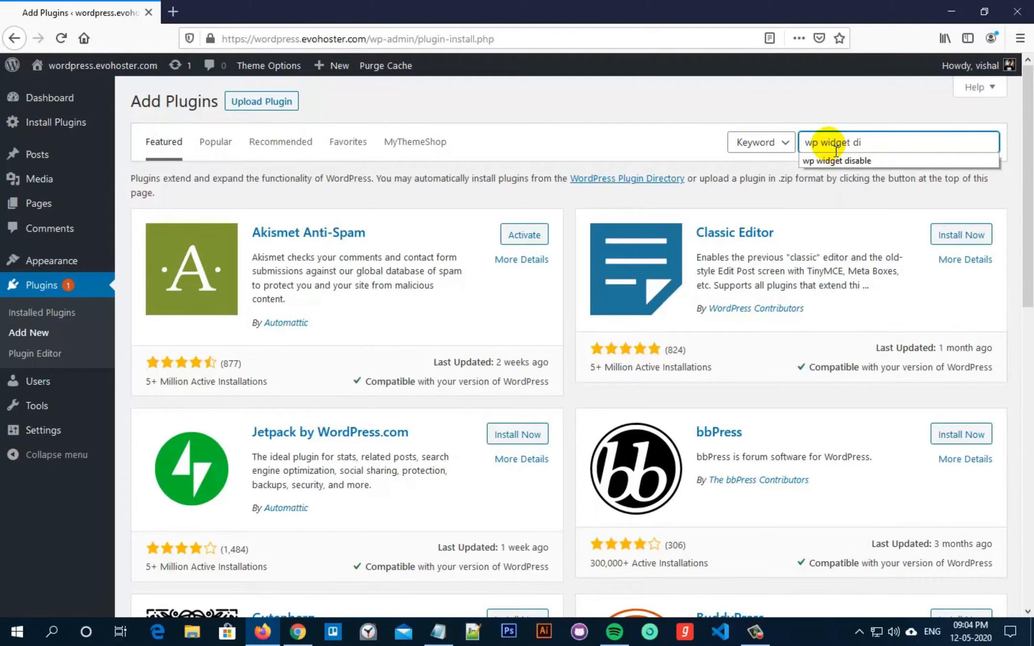
left_click(836, 160)
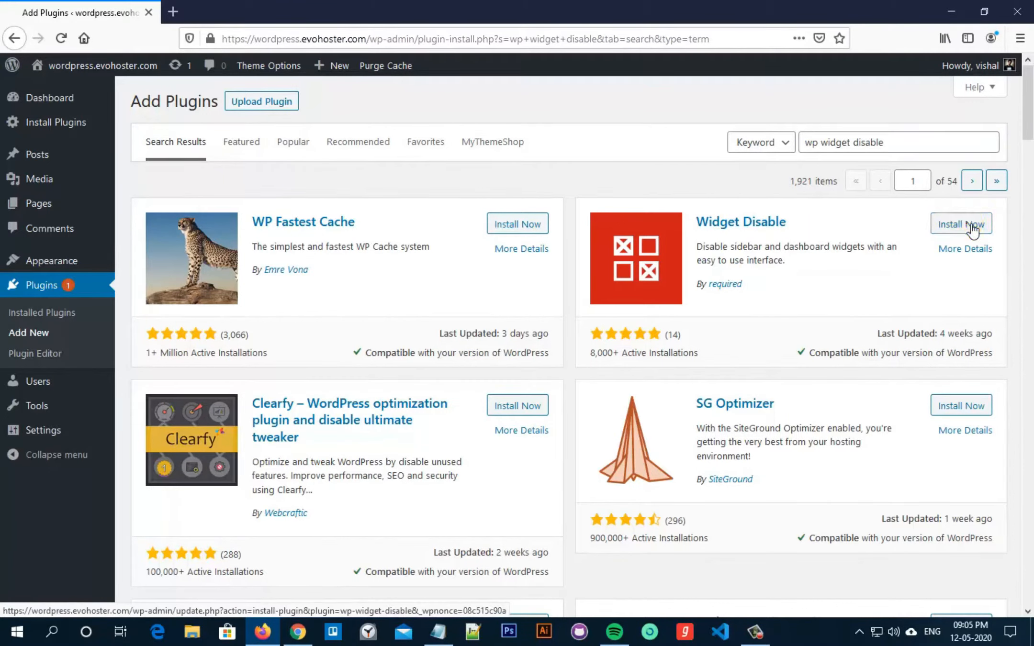
left_click(962, 223)
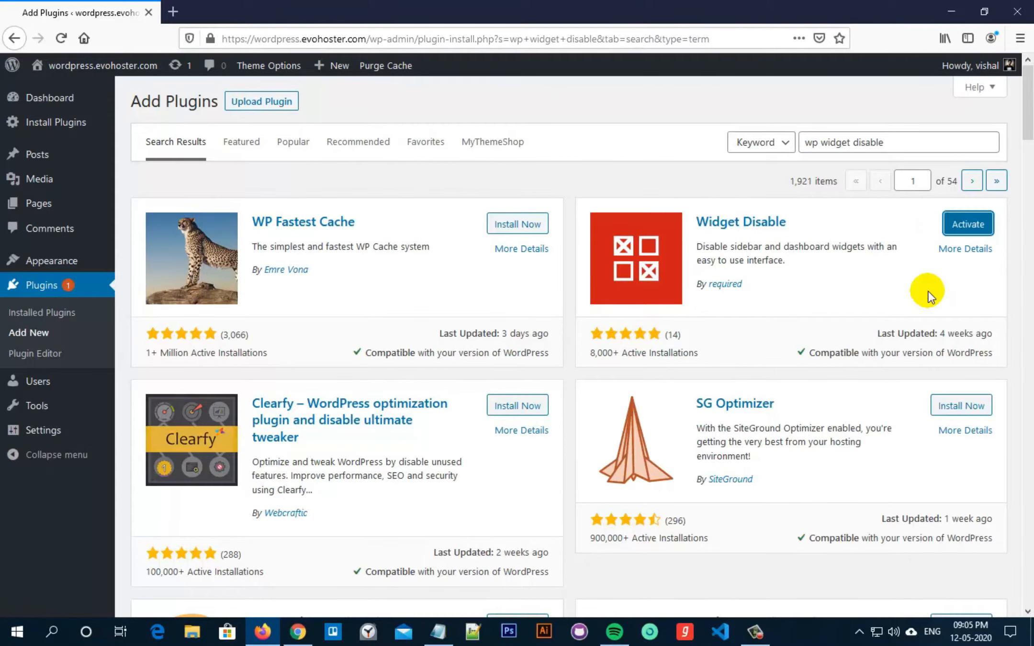
mouse_move(968, 224)
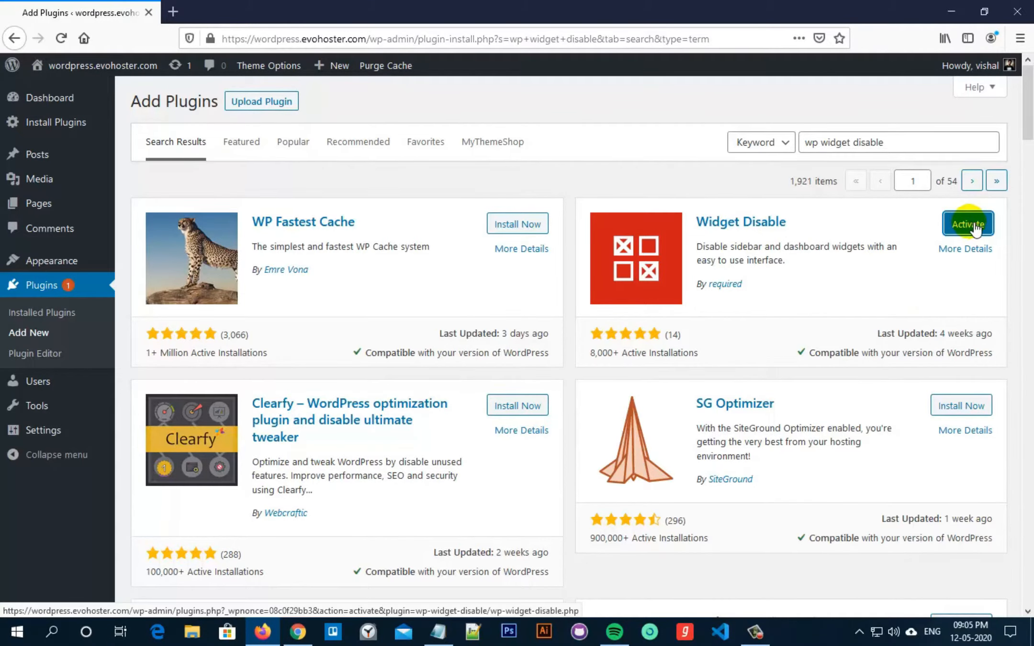
left_click(967, 223)
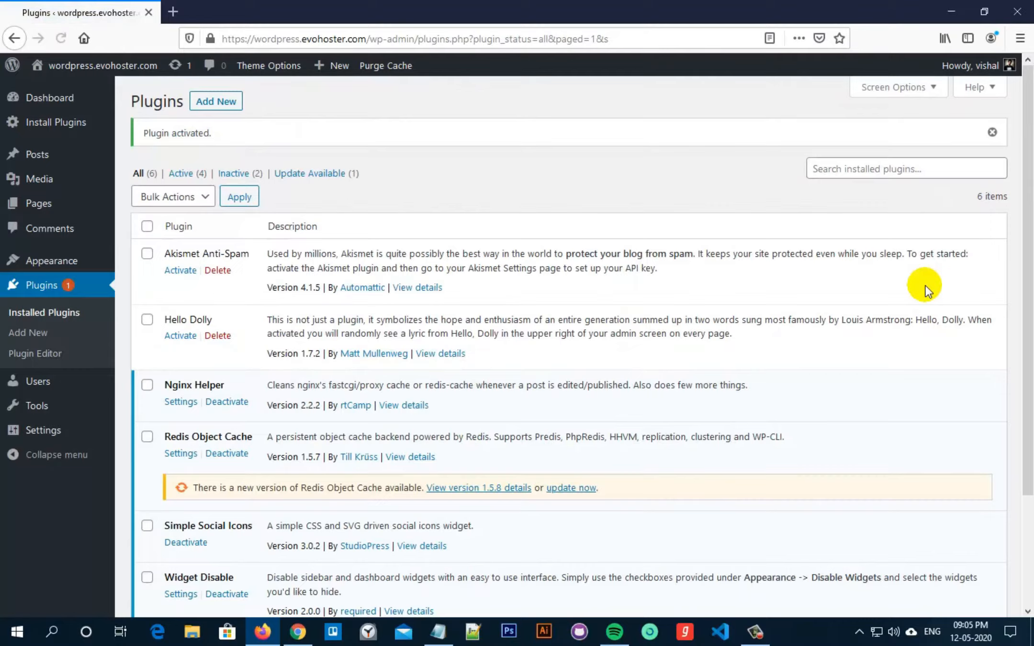
Open the Disable Widgets settings page under Appearance
scroll("down", 3)
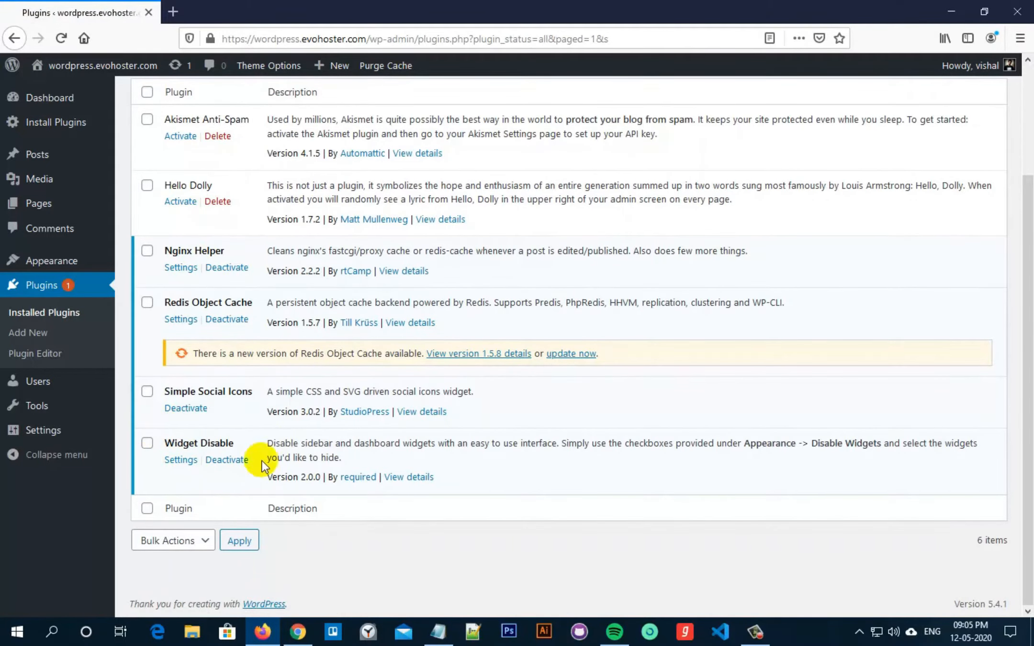
mouse_move(51, 260)
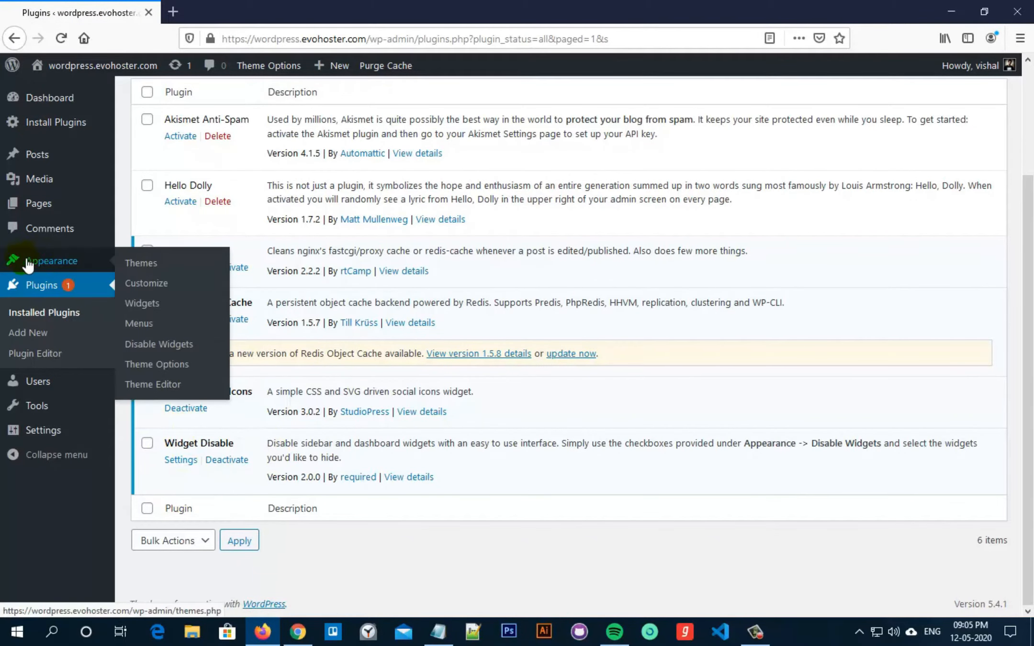
mouse_move(159, 344)
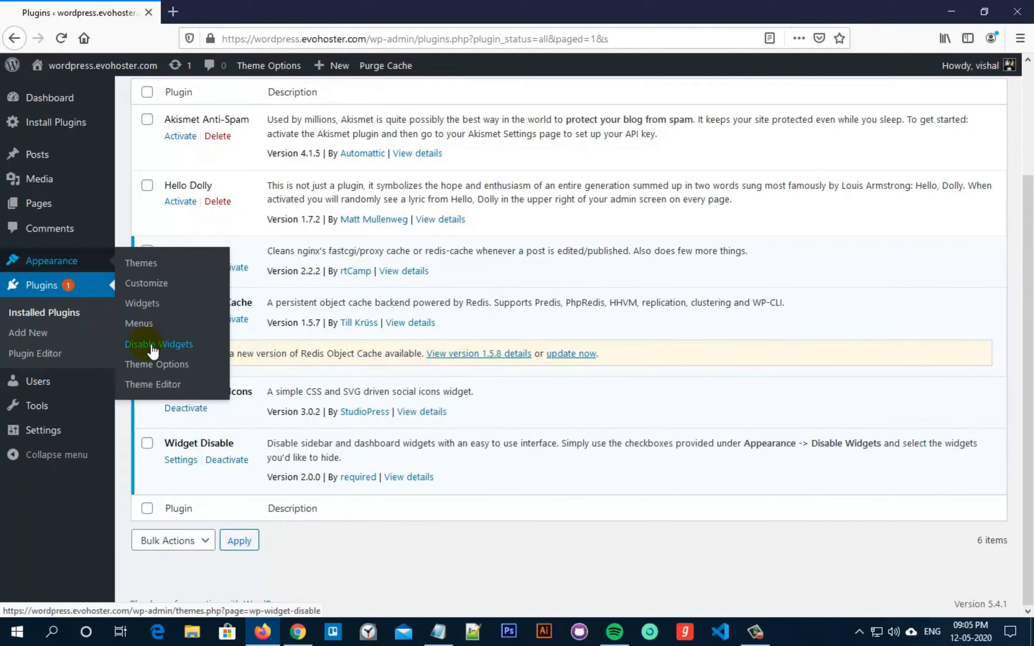
left_click(158, 343)
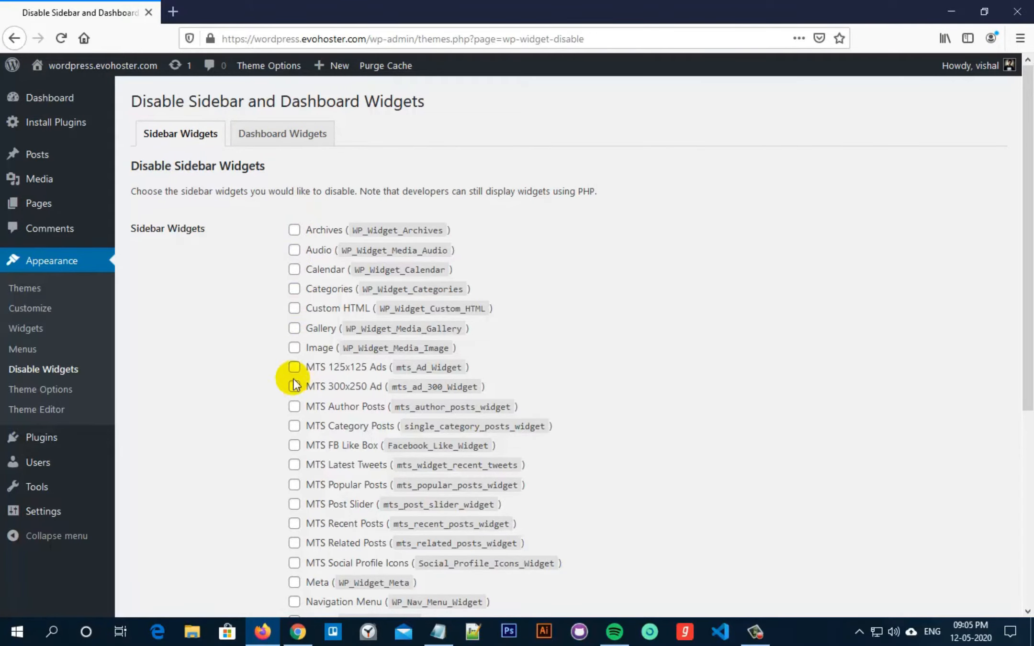
Tick Simple Social Icons in the sidebar widget list and save the changes
scroll("down", 3)
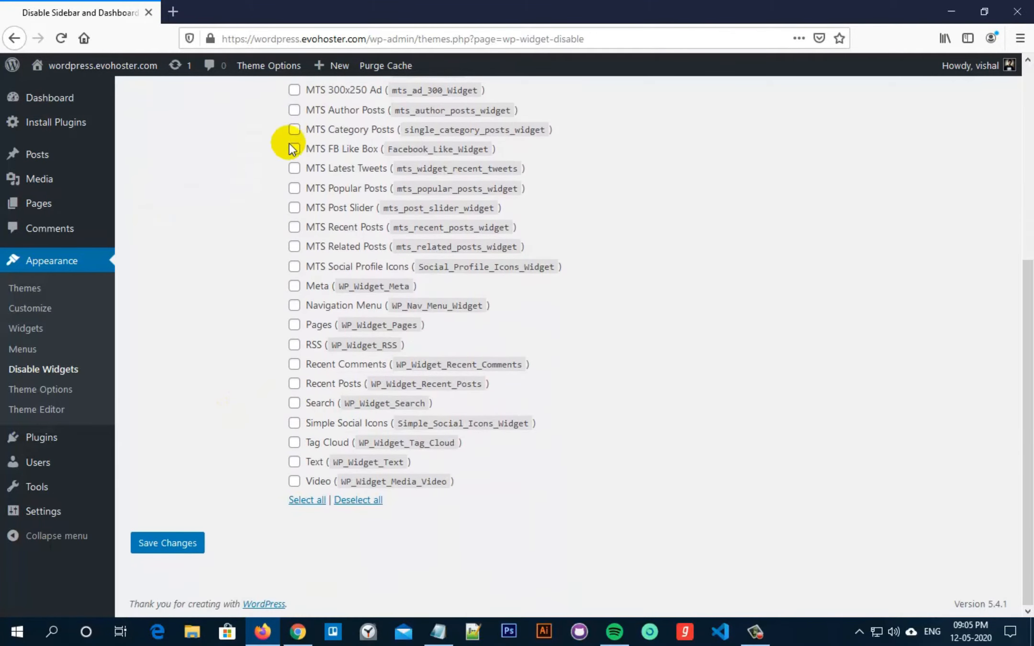
mouse_move(294, 345)
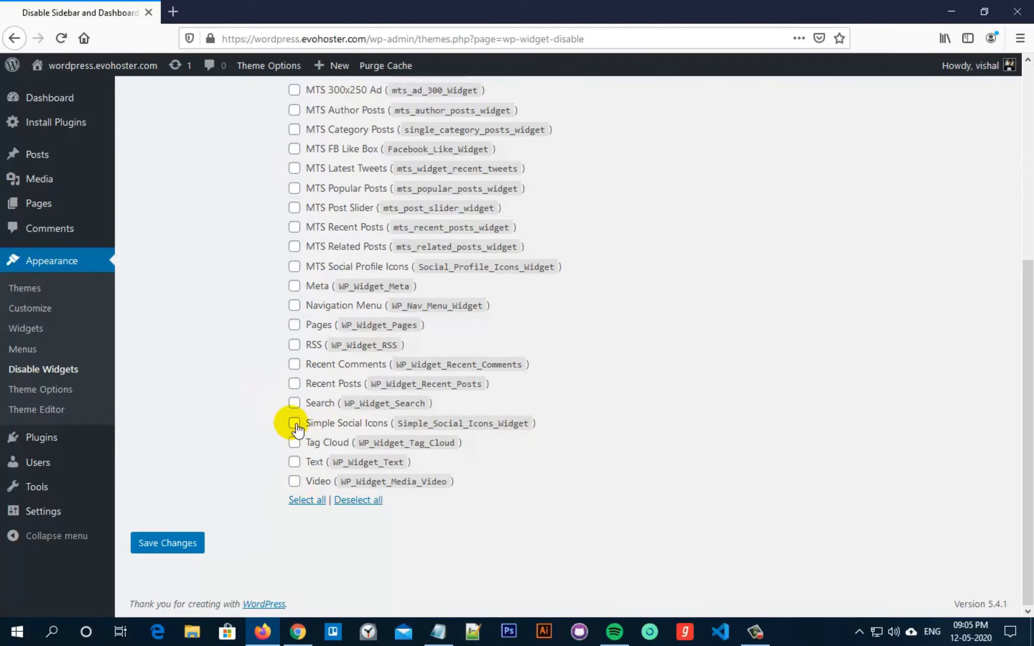
left_click(295, 423)
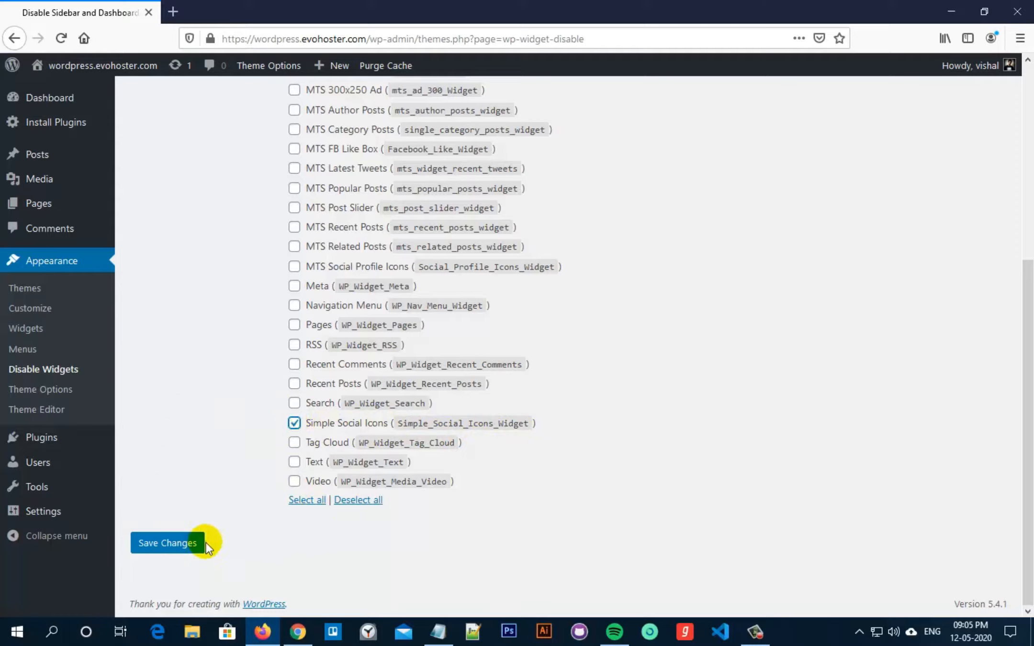
left_click(167, 543)
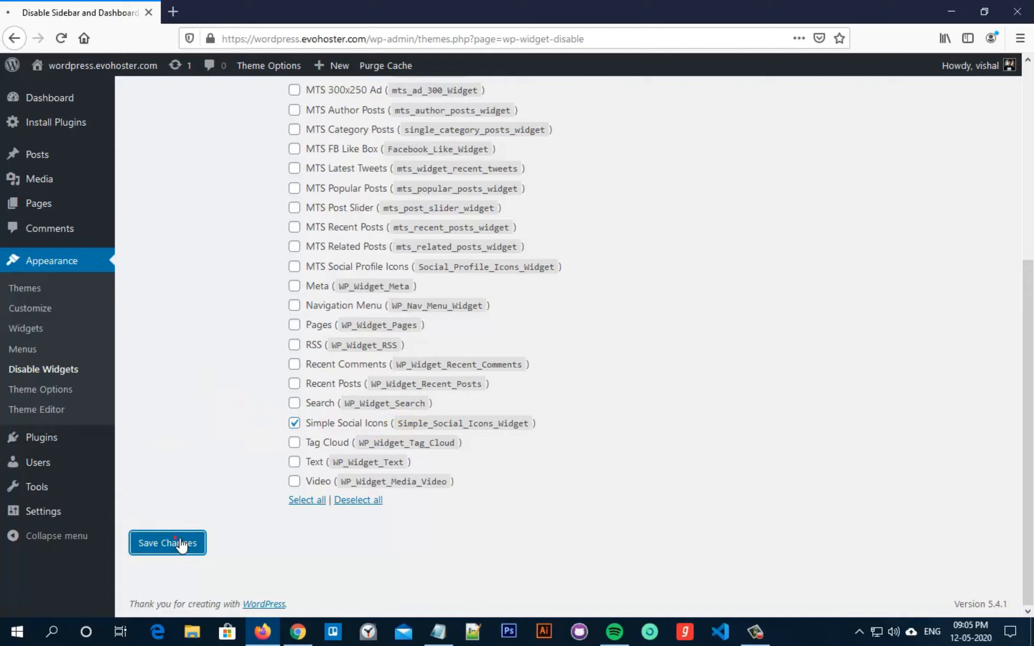
left_click(167, 543)
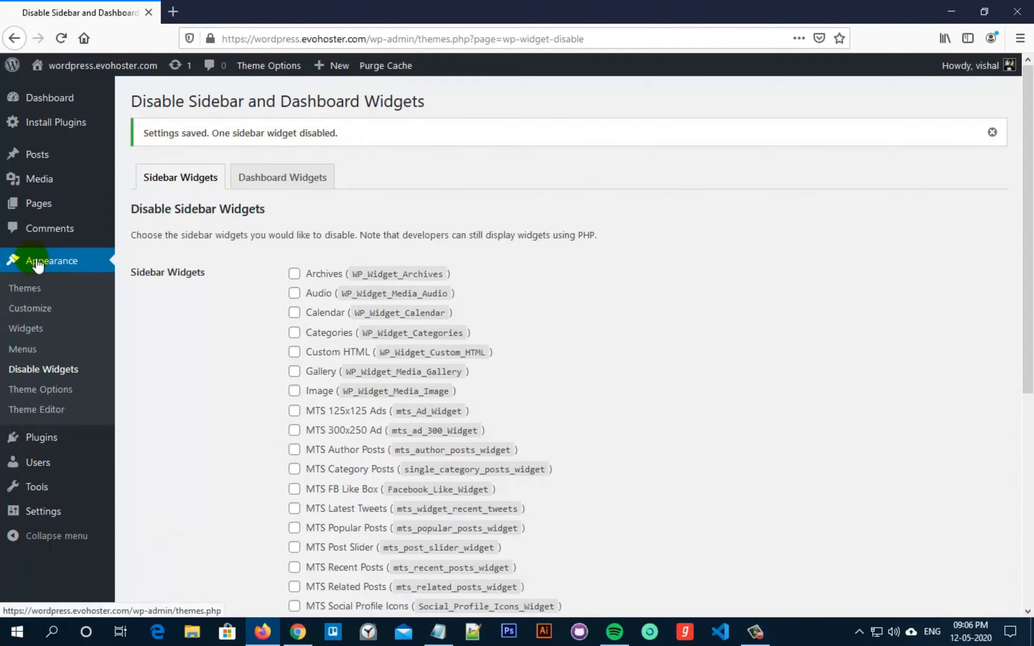
mouse_move(26, 328)
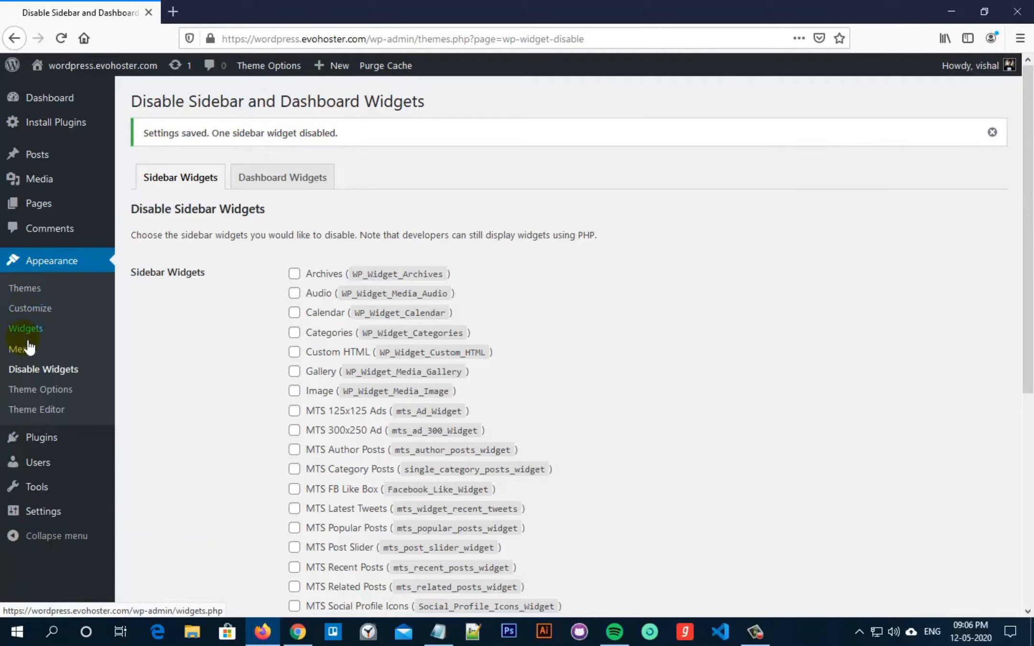
Open Appearance > Widgets in a new tab and scroll through the available widgets
right_click(26, 328)
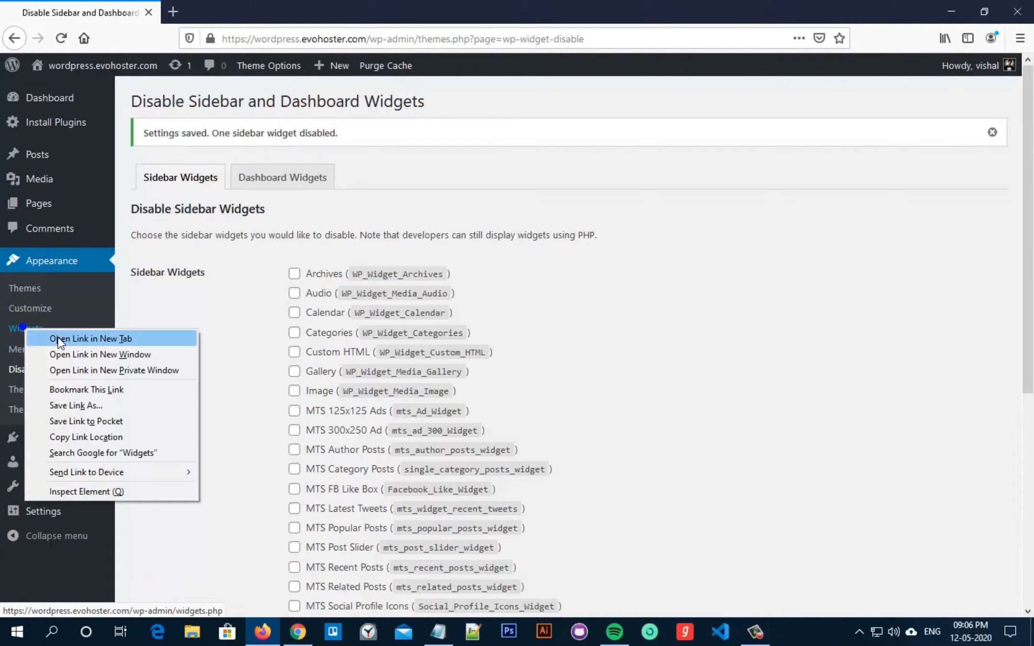
left_click(93, 338)
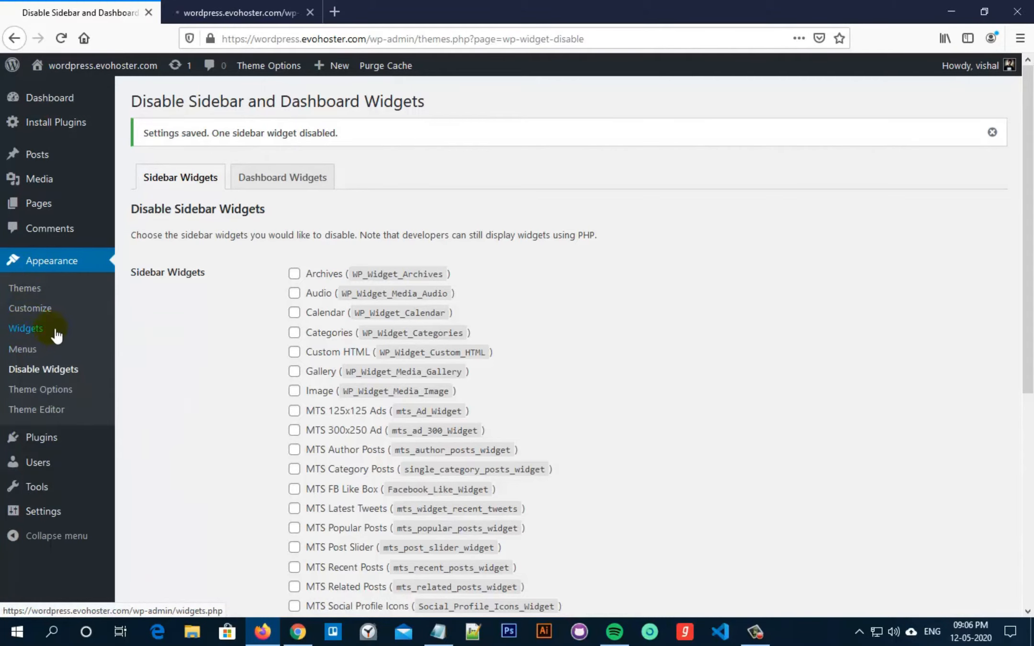
left_click(26, 329)
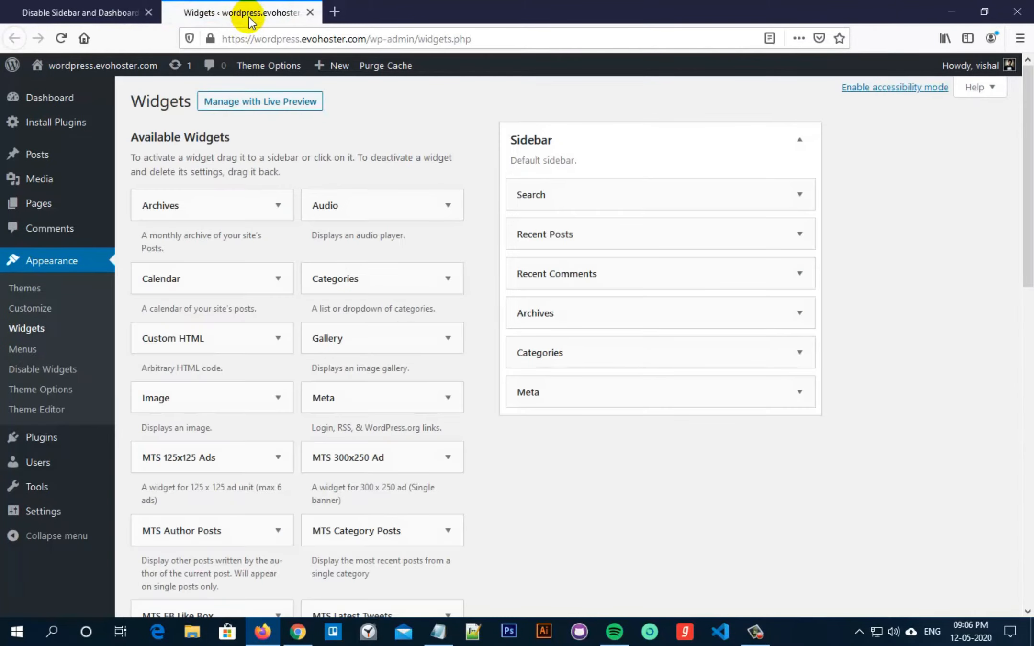
scroll("down", 3)
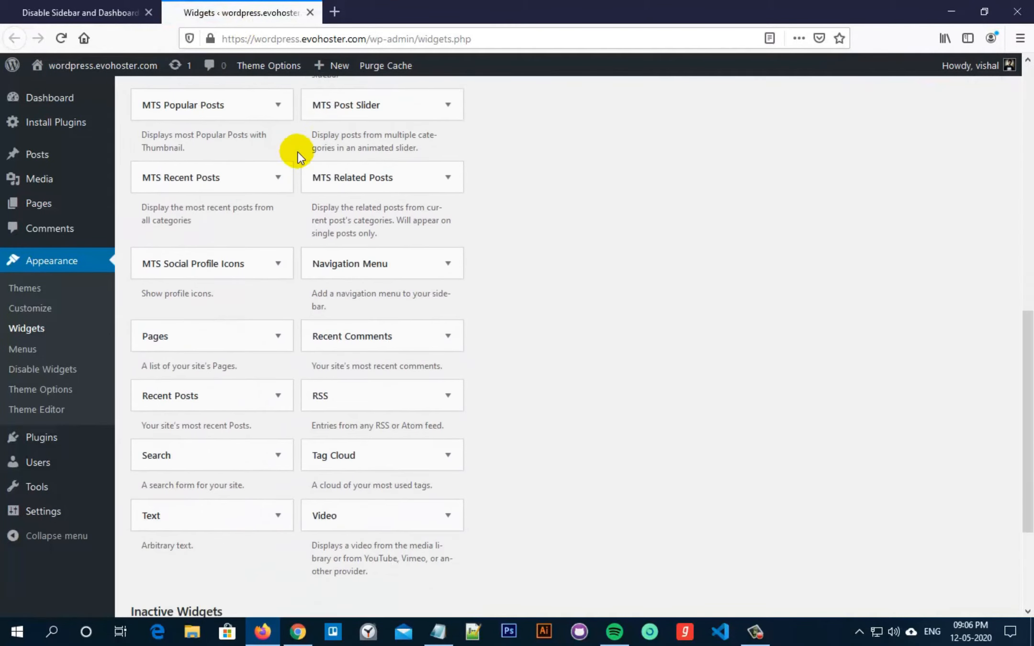
scroll("down", 3)
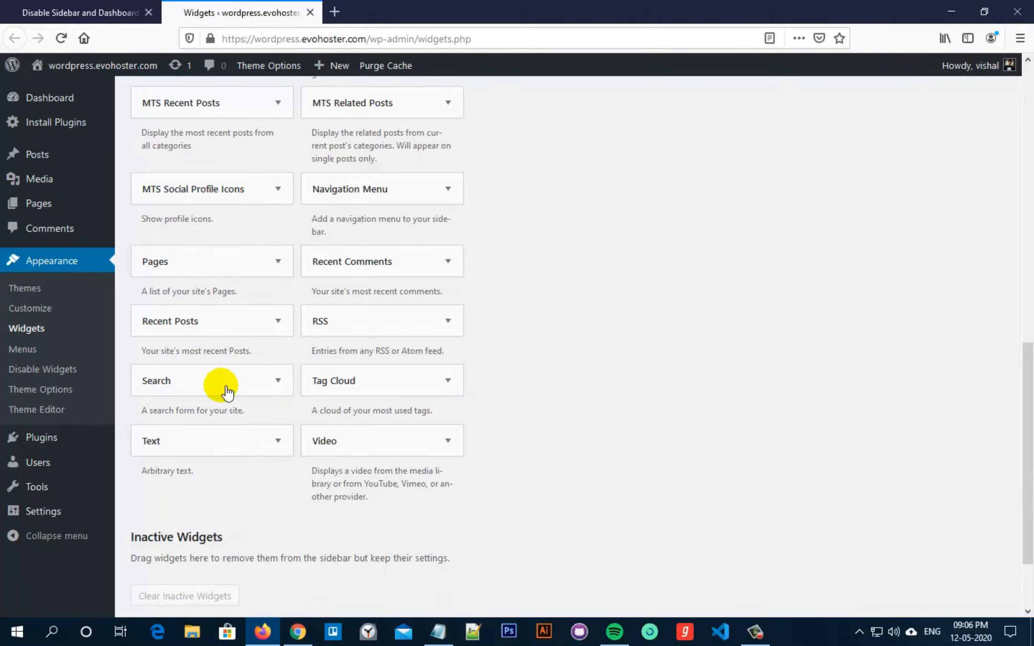
mouse_move(357, 267)
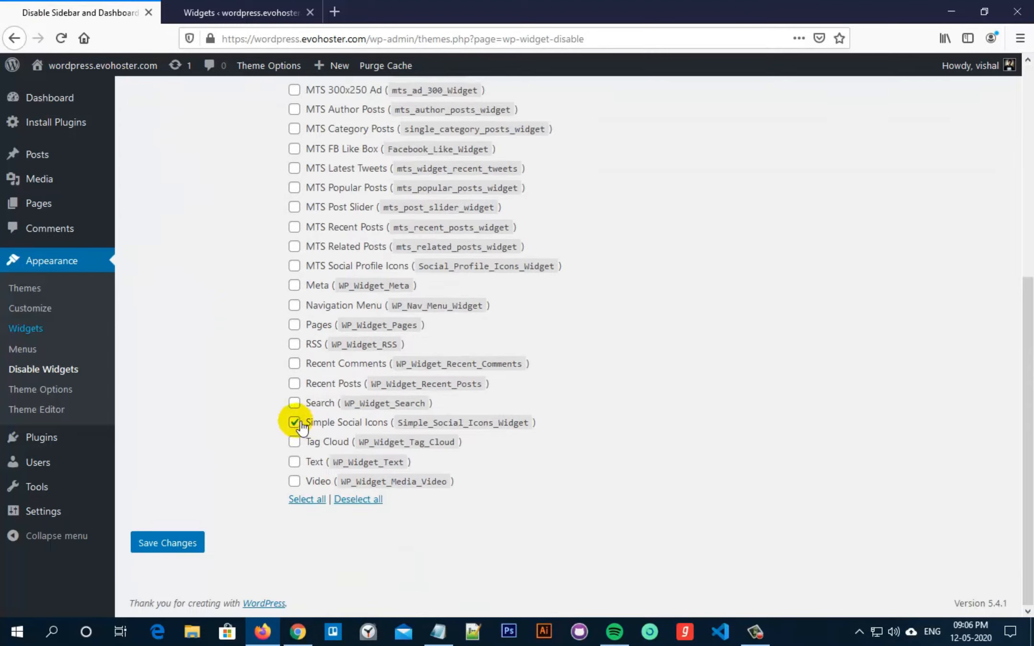
Untick Simple Social Icons, save, and reload the Widgets tab
left_click(294, 423)
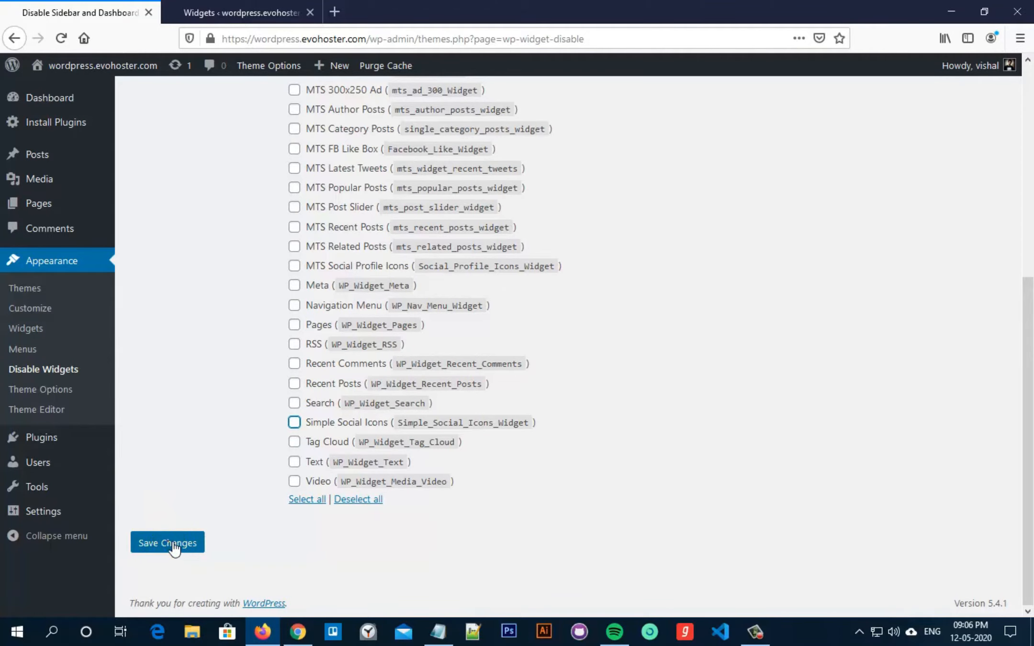
left_click(167, 543)
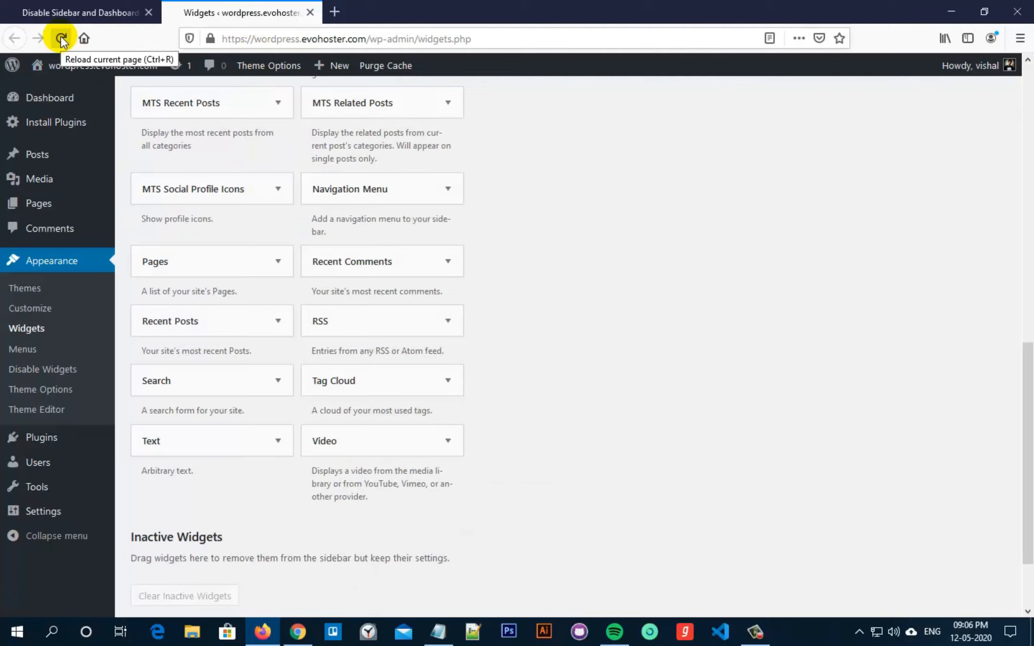
left_click(61, 38)
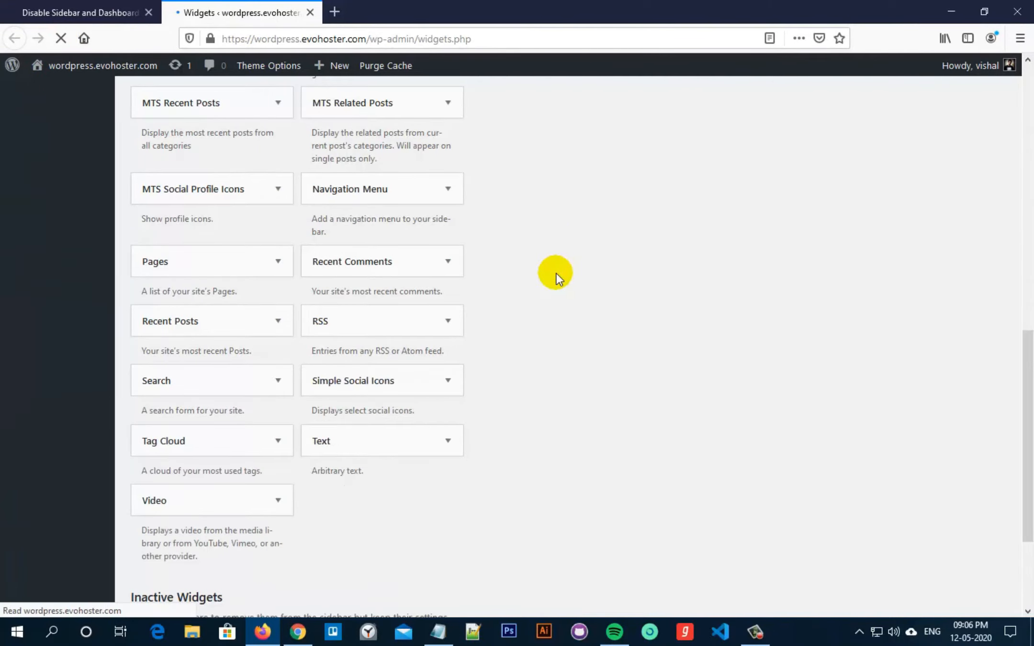